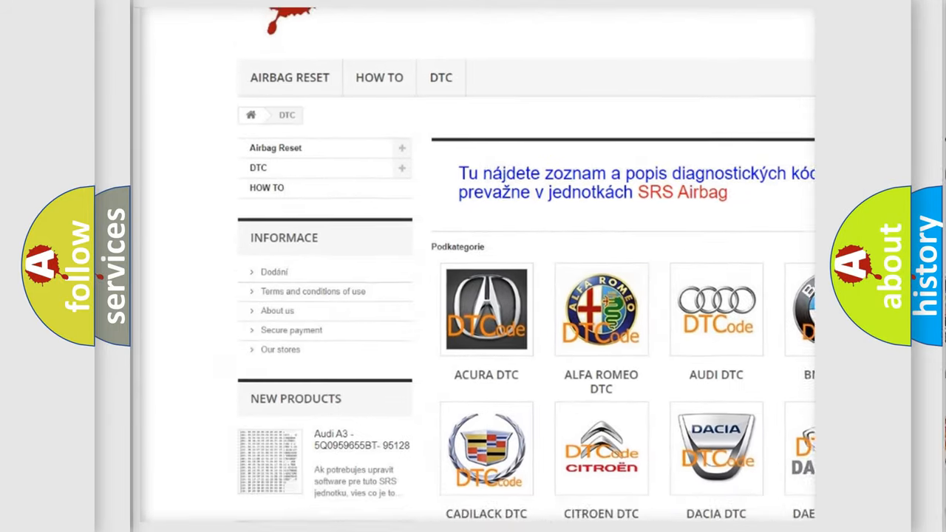
- Scroll the DTC category page past the brand logos down to the fault code list
{"action": "scroll", "scroll_direction": "down", "scroll_amount": 3}
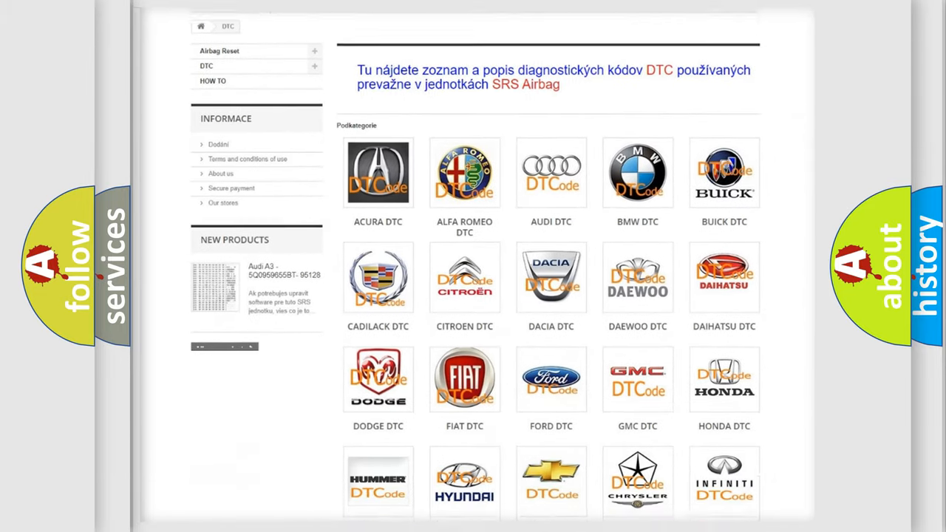
{"action": "scroll", "scroll_direction": "down", "scroll_amount": 3}
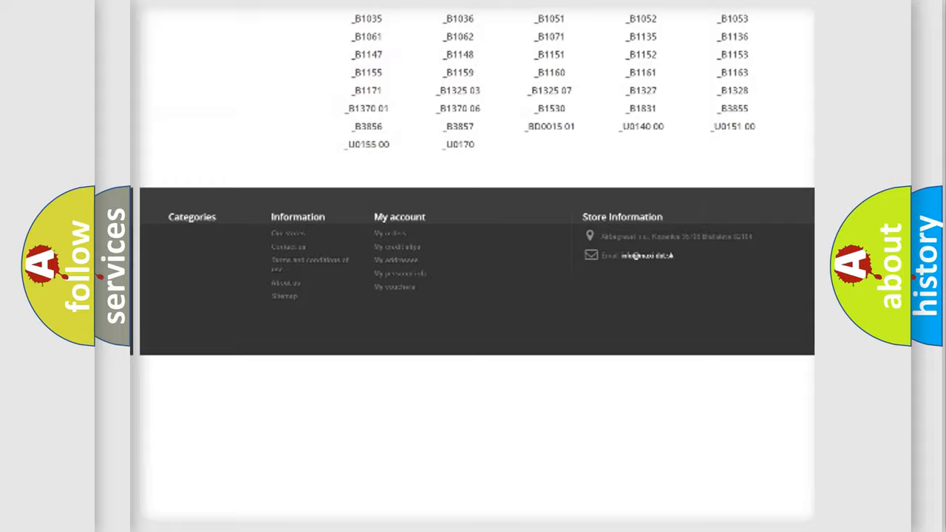
{"action": "scroll", "scroll_direction": "up", "scroll_amount": 3}
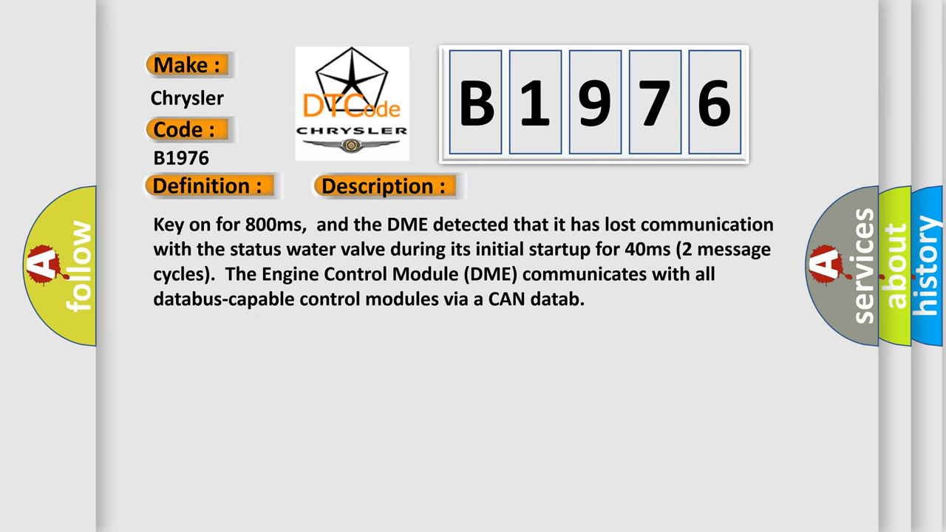
- Play the Cause section: failed DME, faulty CAN-bus terminal resistance, or shorted bus wires
{"action": "left_click", "coordinate": [541, 186]}
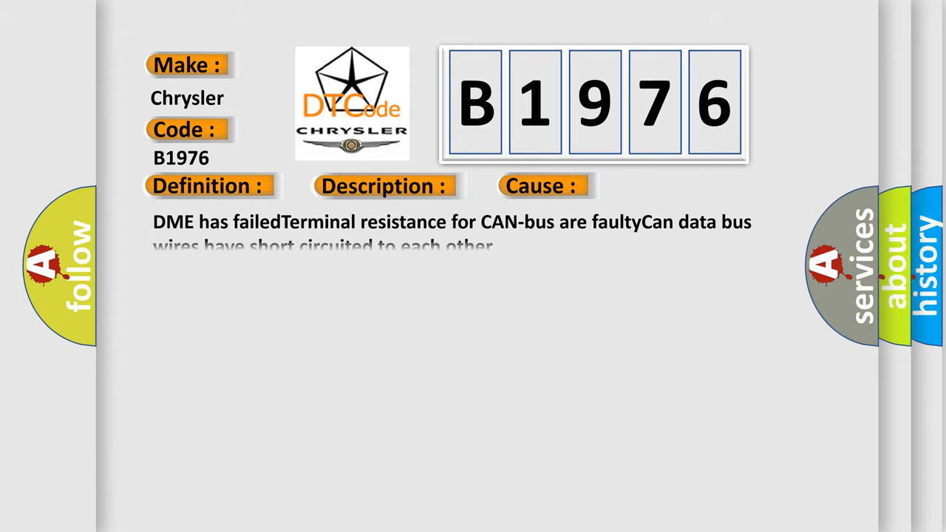